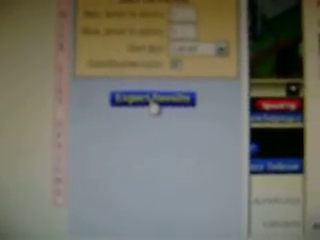
- Export the results so the filled-out results table overlays the game page
left_click(140, 102)
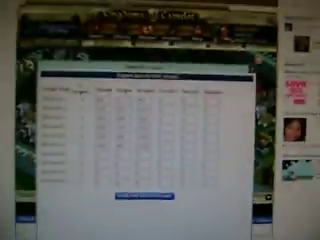